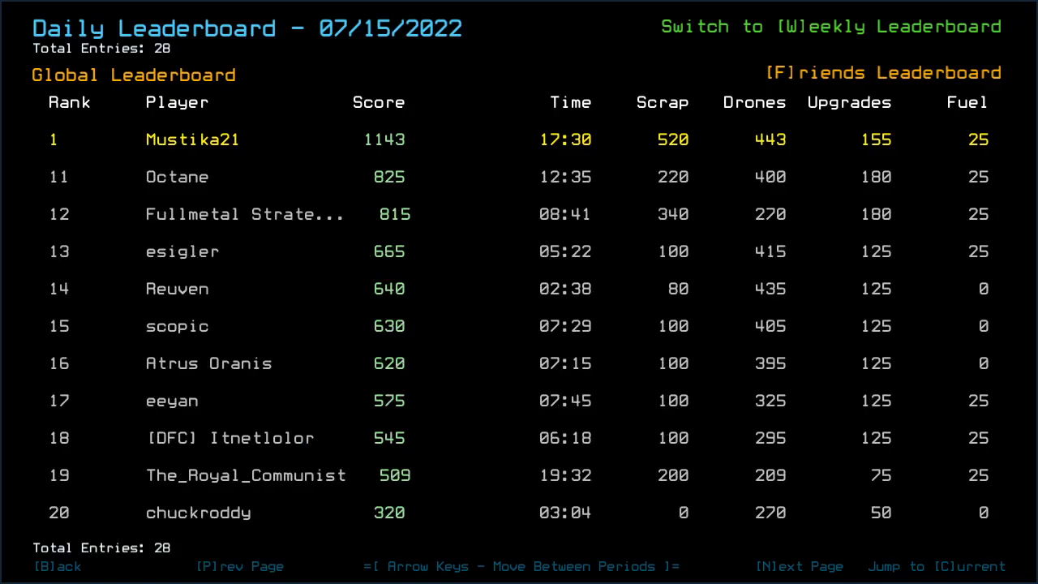
# Leave the Daily Leaderboard and launch the daily challenge run with John, HAL and Aaron
pyautogui.click(799, 566)
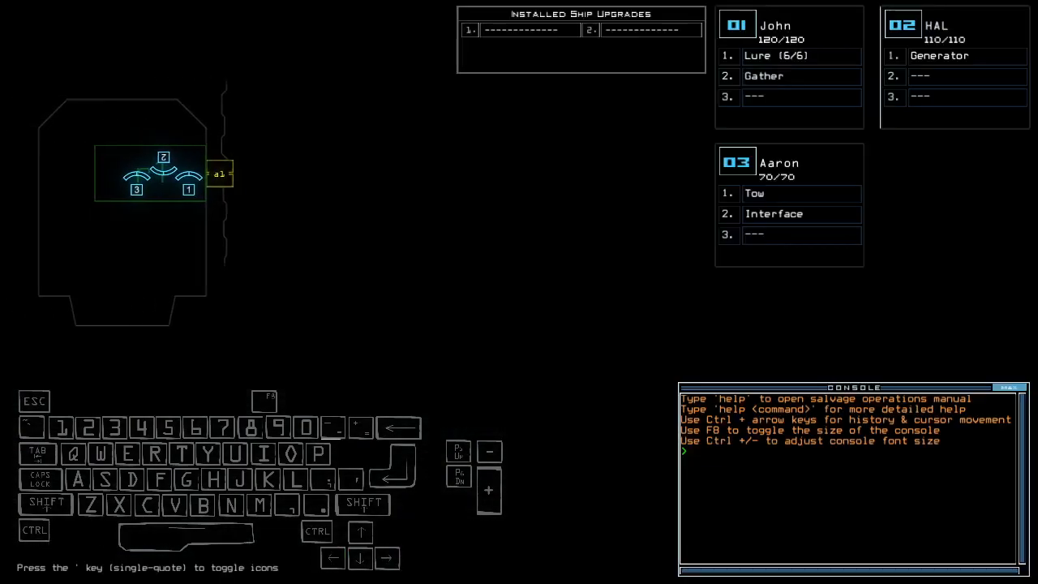
pyautogui.write('set 2:')
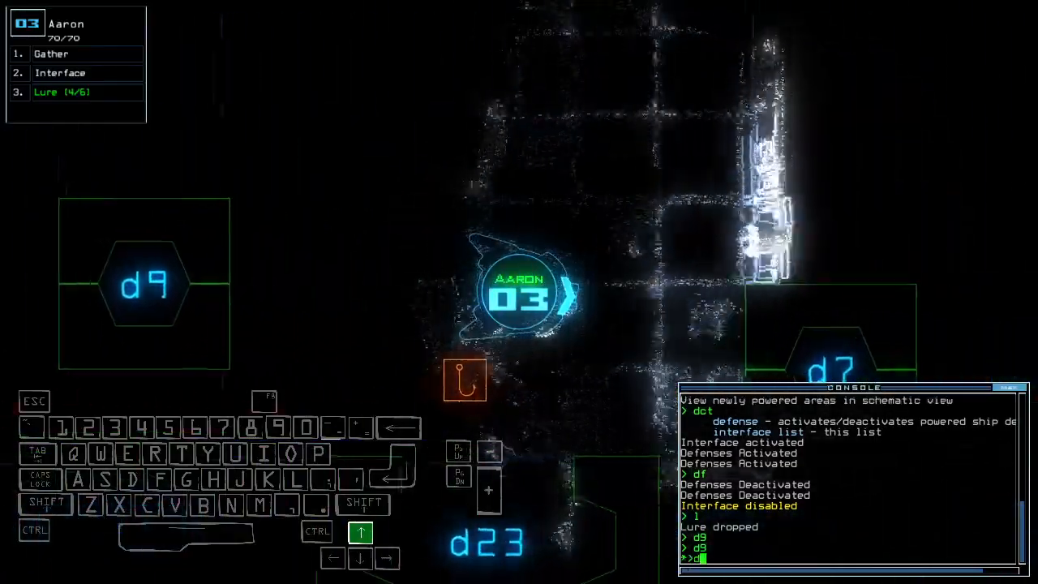
# Enter d7 so Aaron operates door d7
pyautogui.write('d7')
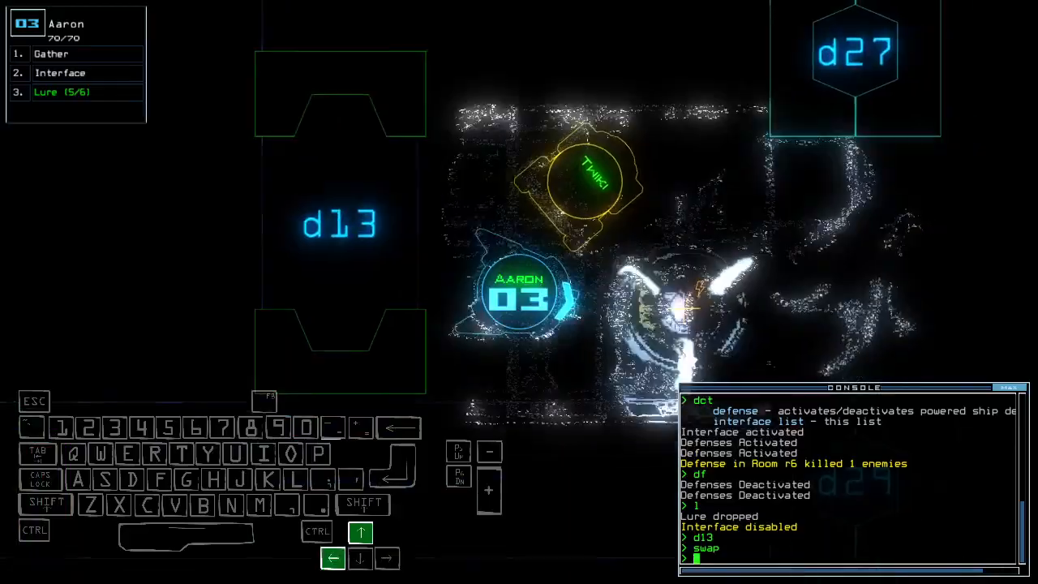
# Enter g so Aaron activates generator 2
pyautogui.write('g')
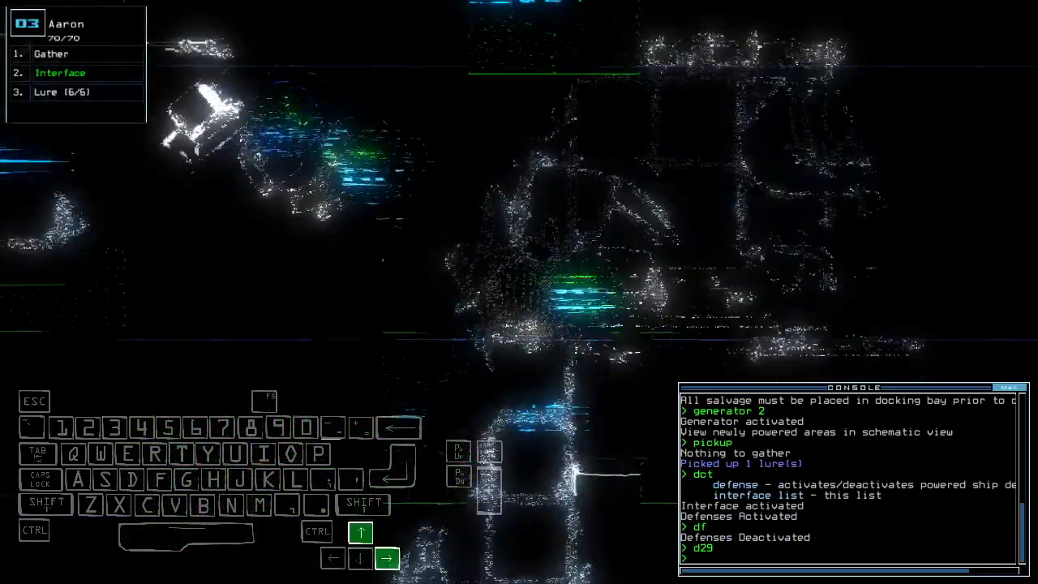
# Drop a lure with Aaron and toggle the ship defenses with dct
pyautogui.write('l')
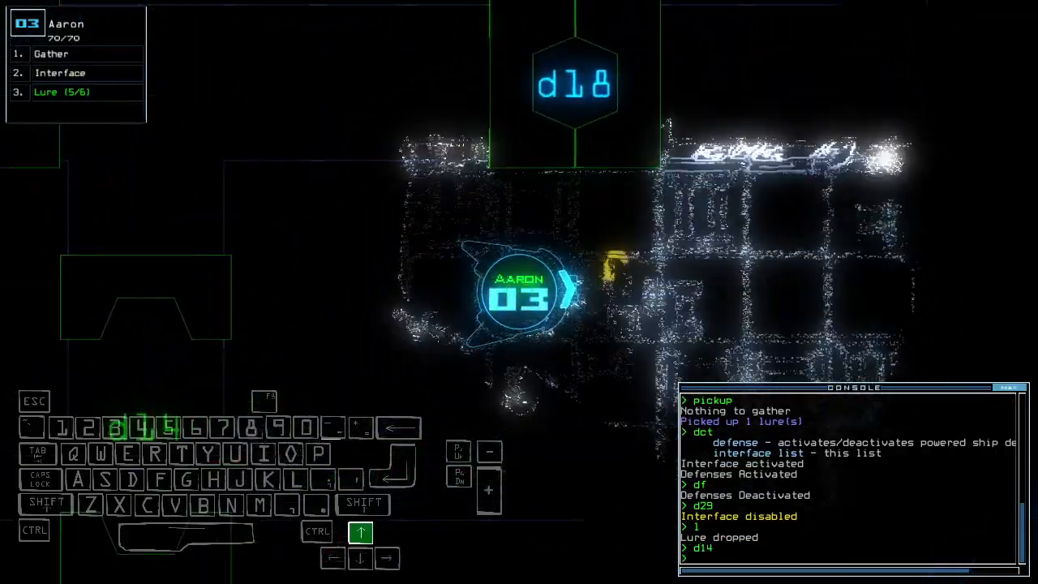
pyautogui.press('d')
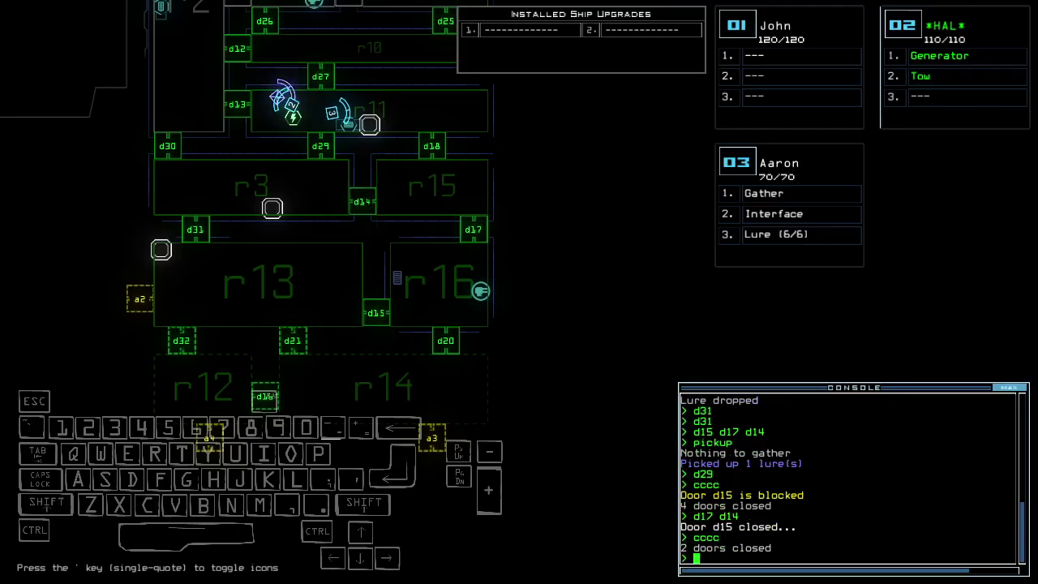
pyautogui.write('dct')
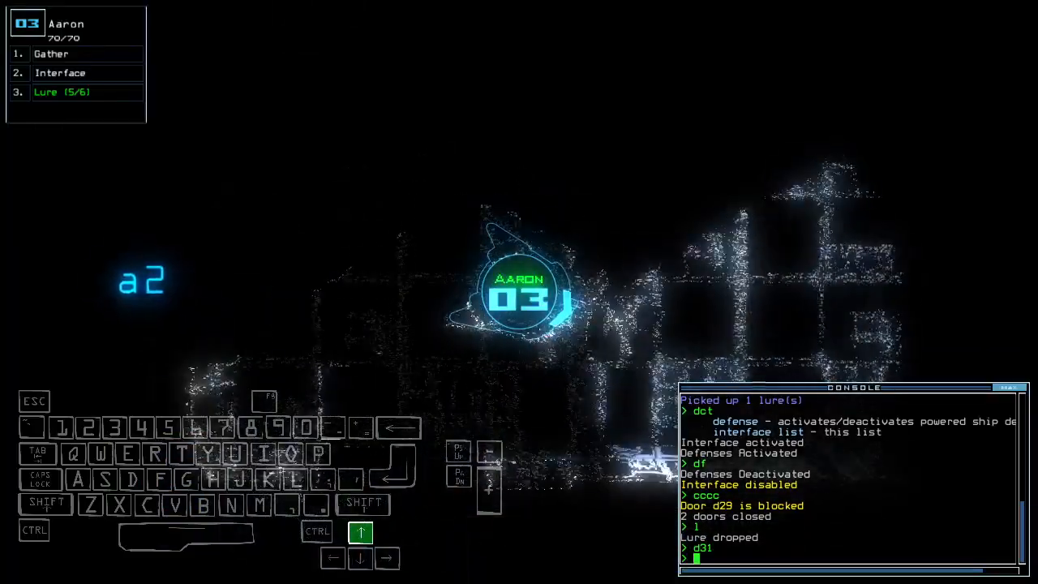
# Drive Aaron forward into the room and past door d21
pyautogui.press('Left')
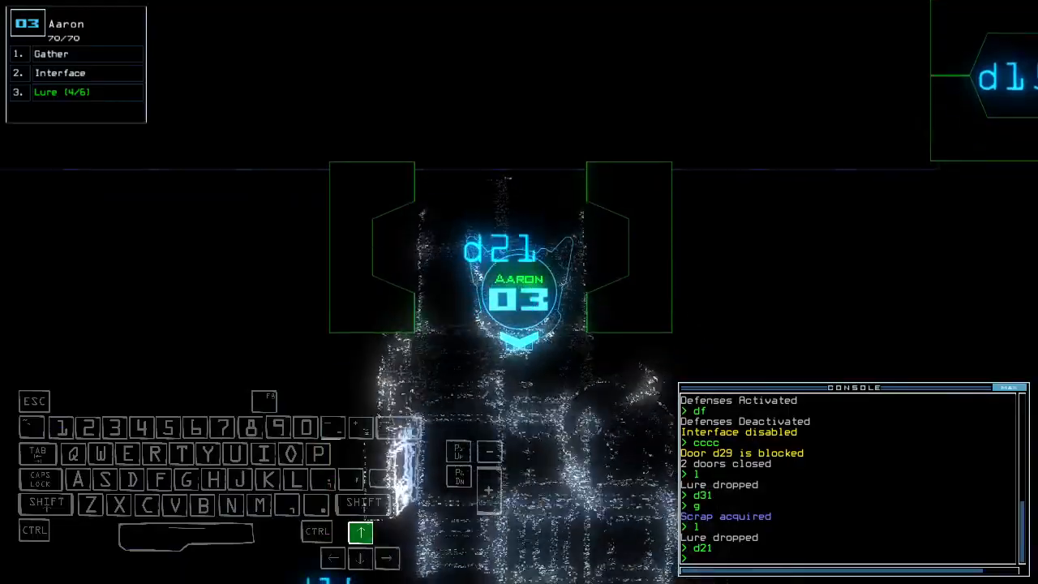
pyautogui.press('Left')
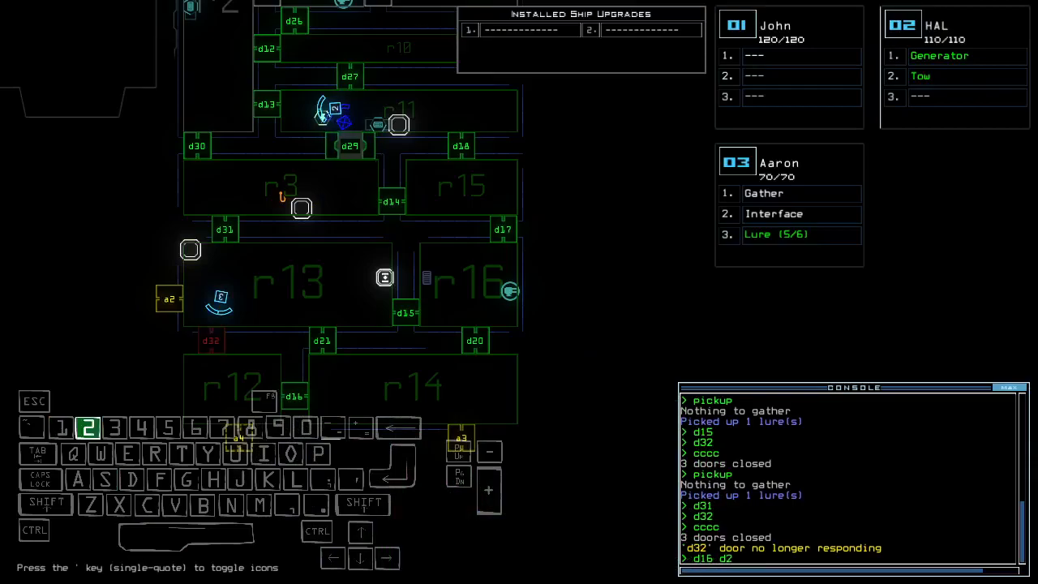
# Select drone 3 and open doors d14 and d17 toward room r16
pyautogui.press('3')
pyautogui.write('d14')
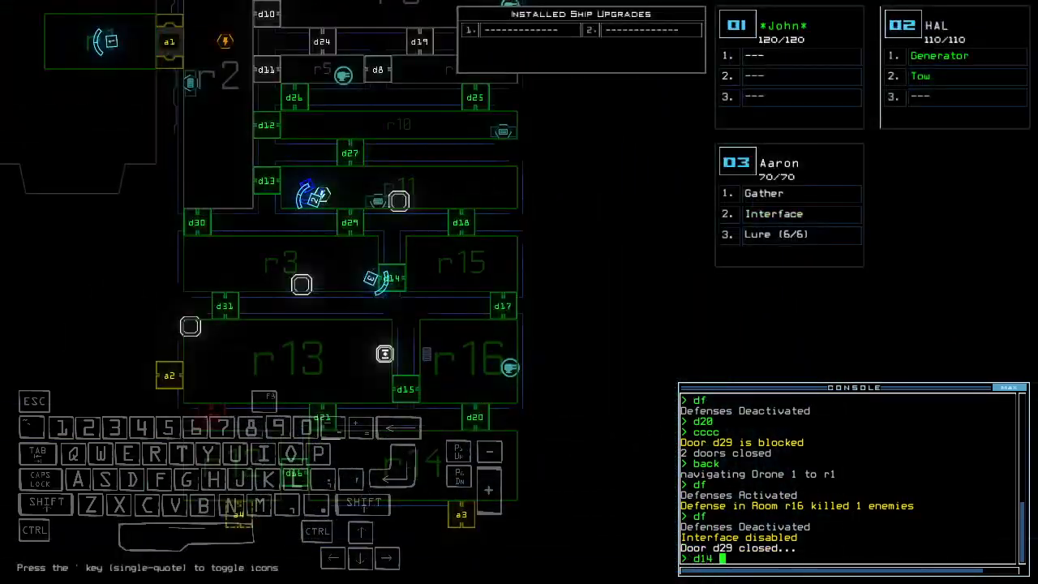
pyautogui.press('enter')
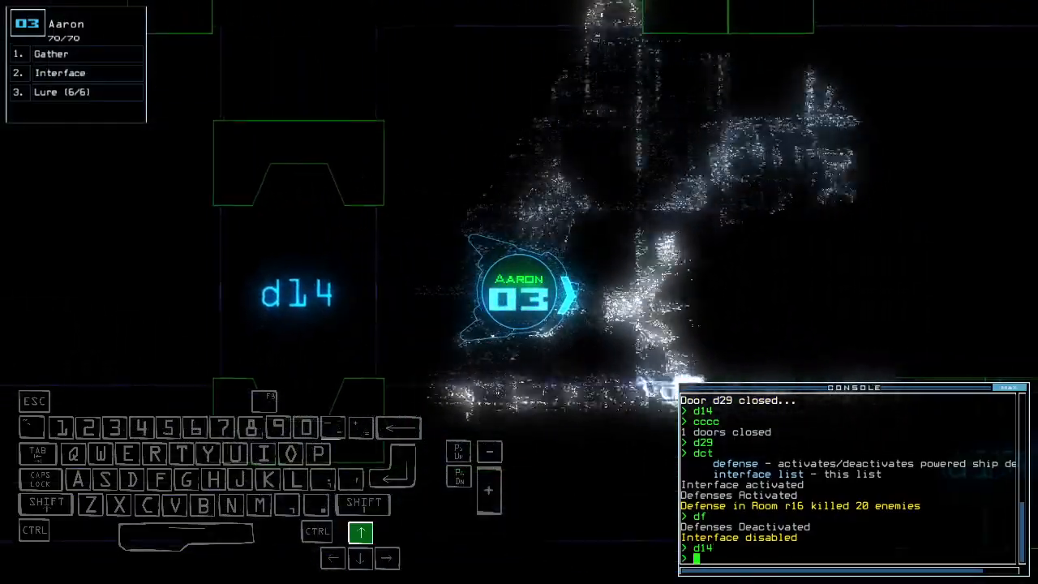
pyautogui.write('d17')
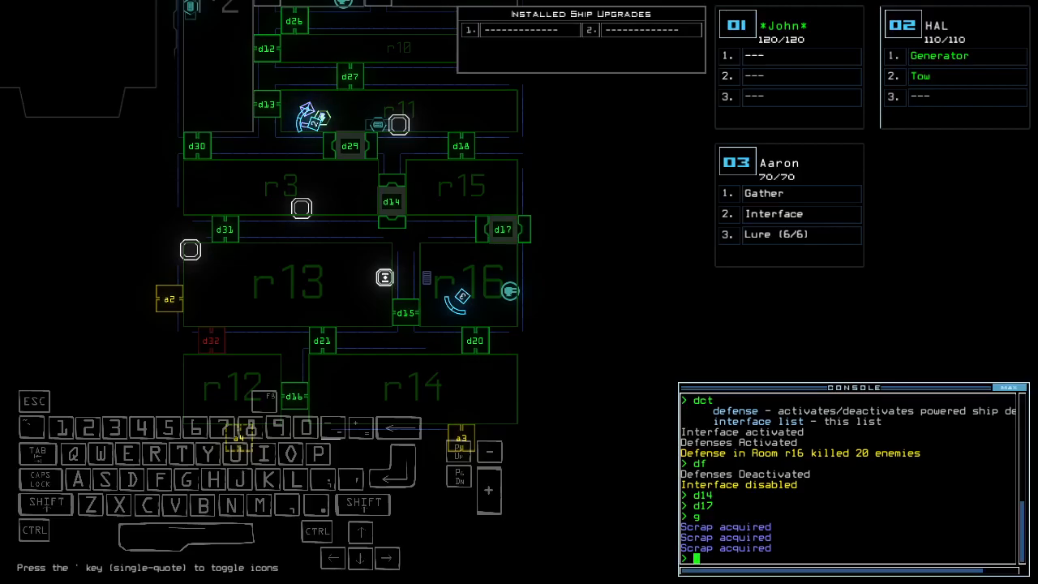
# Open door d15 and pick up the dropped lures
pyautogui.write('d15')
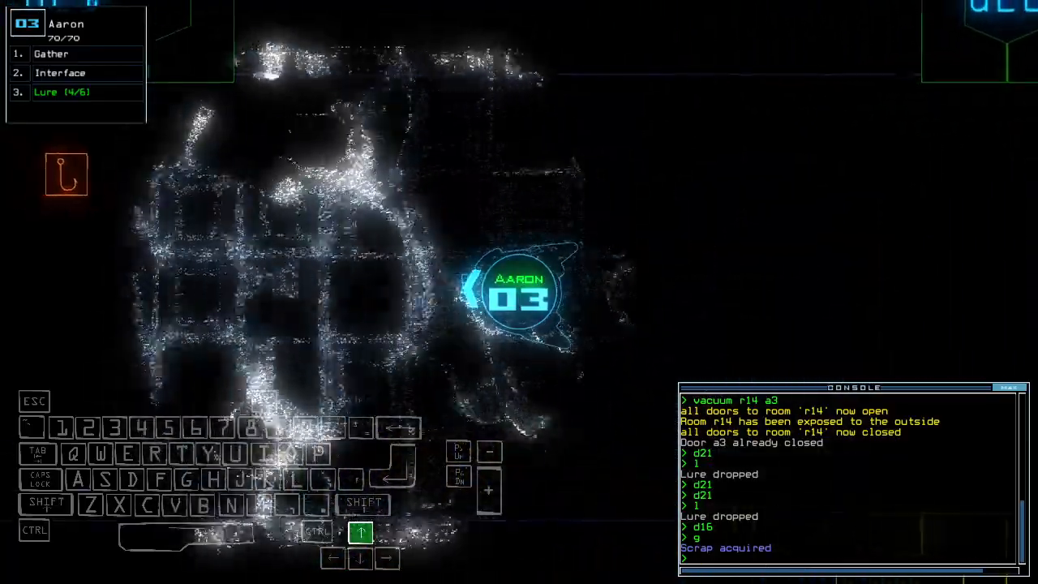
pyautogui.press('enter')
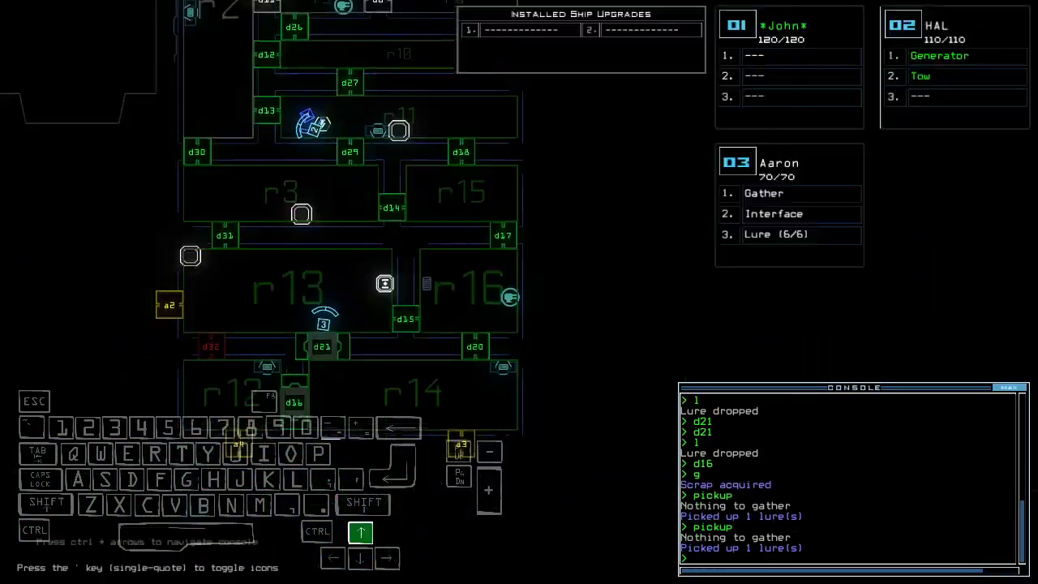
# Select drone 2 and start redocking the ship at airlock a3
pyautogui.press('2')
pyautogui.write('dd a3')
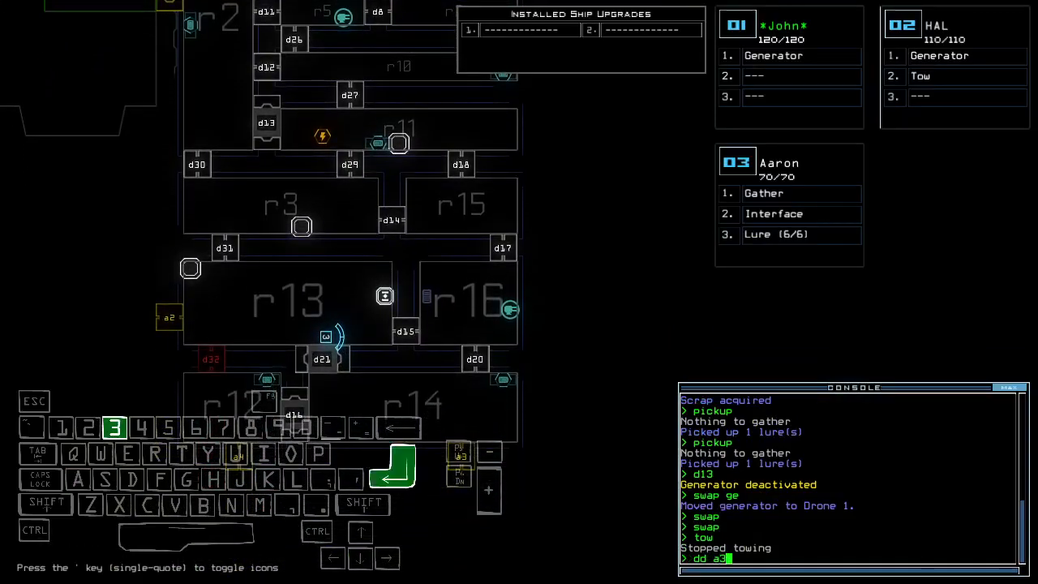
pyautogui.press('enter')
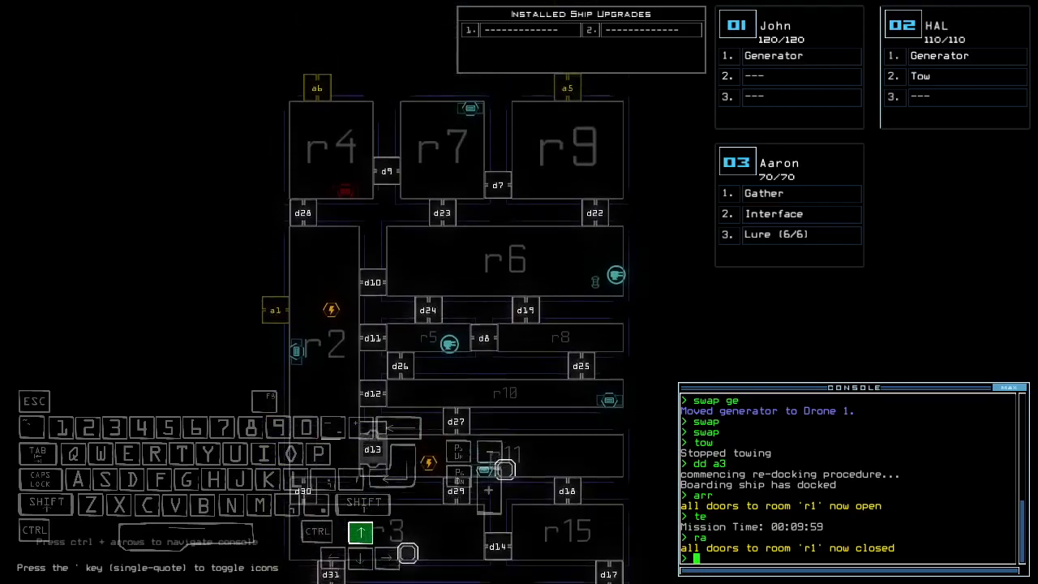
# Accept the 995 Daily Challenge Score and view the leaderboard
pyautogui.scroll(-3)
pyautogui.write('out')
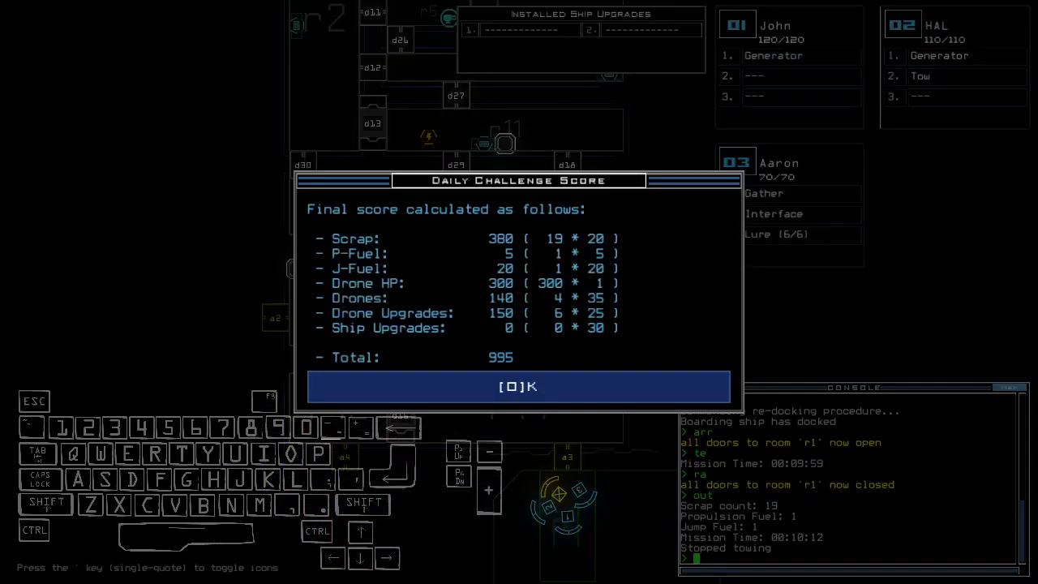
pyautogui.click(520, 386)
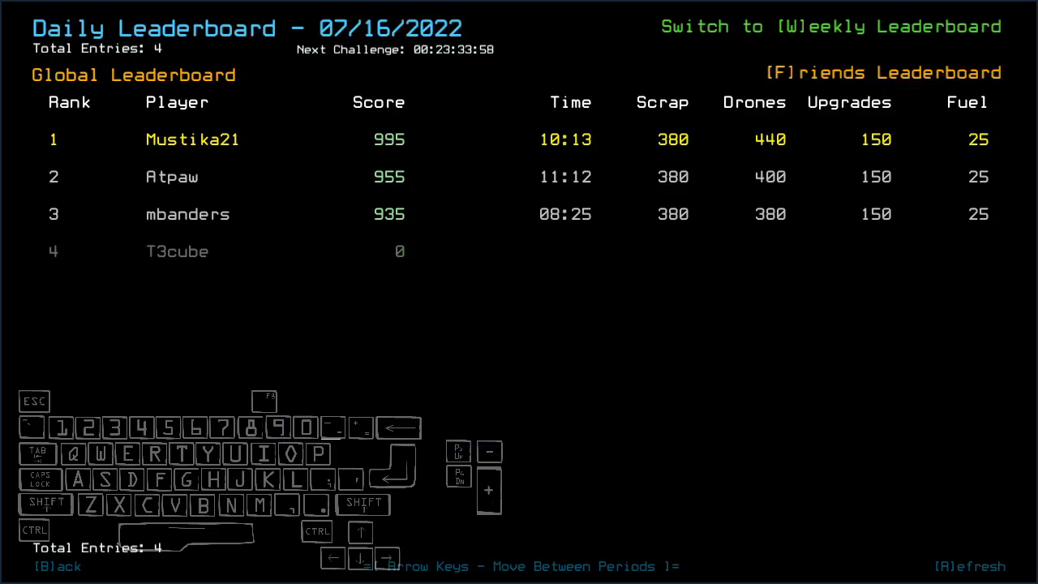